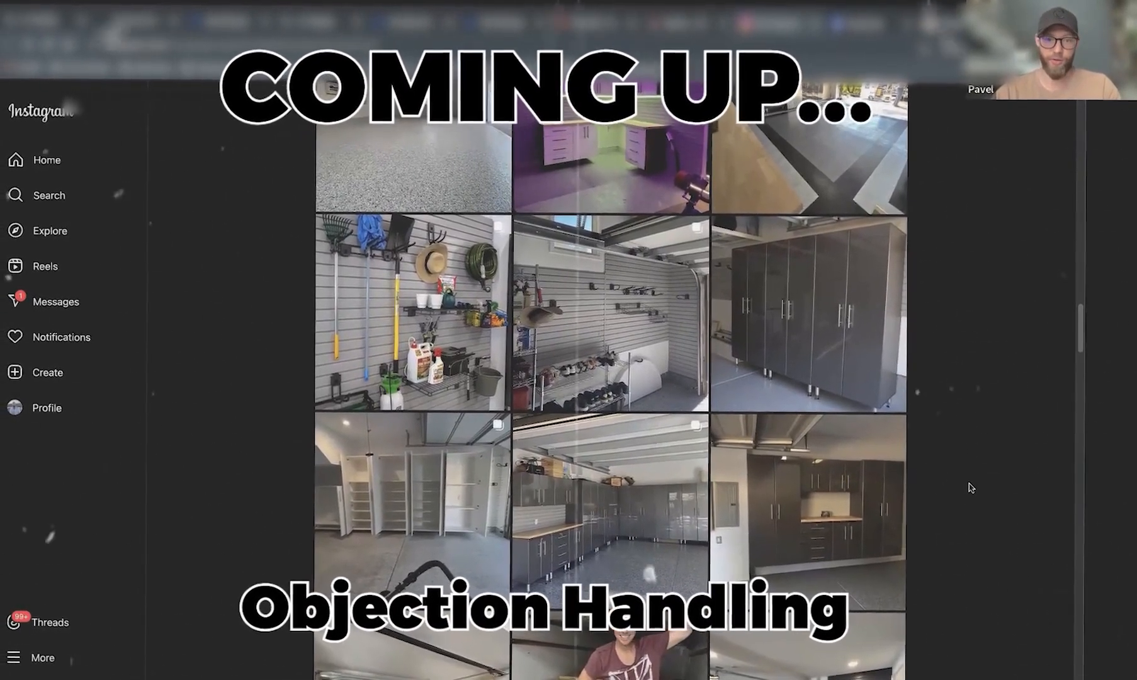
# Reload the ad performance data so the Kitchen Collage V1 lead and spend figures are current.
pyautogui.scroll(3)
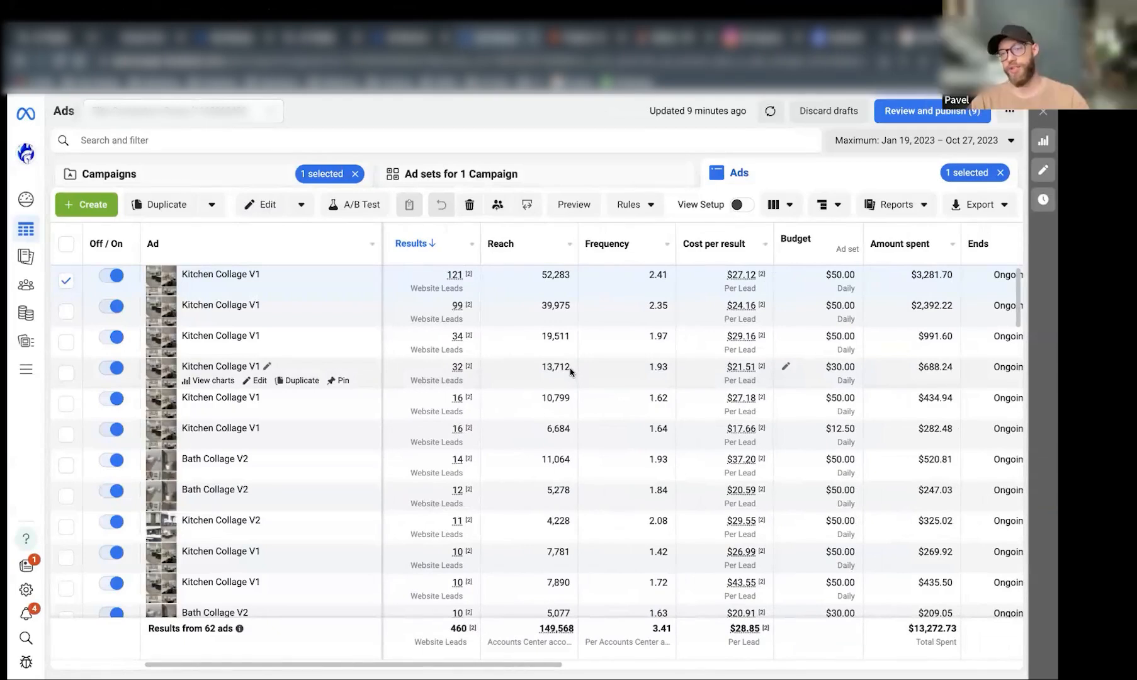
pyautogui.moveTo(694, 150)
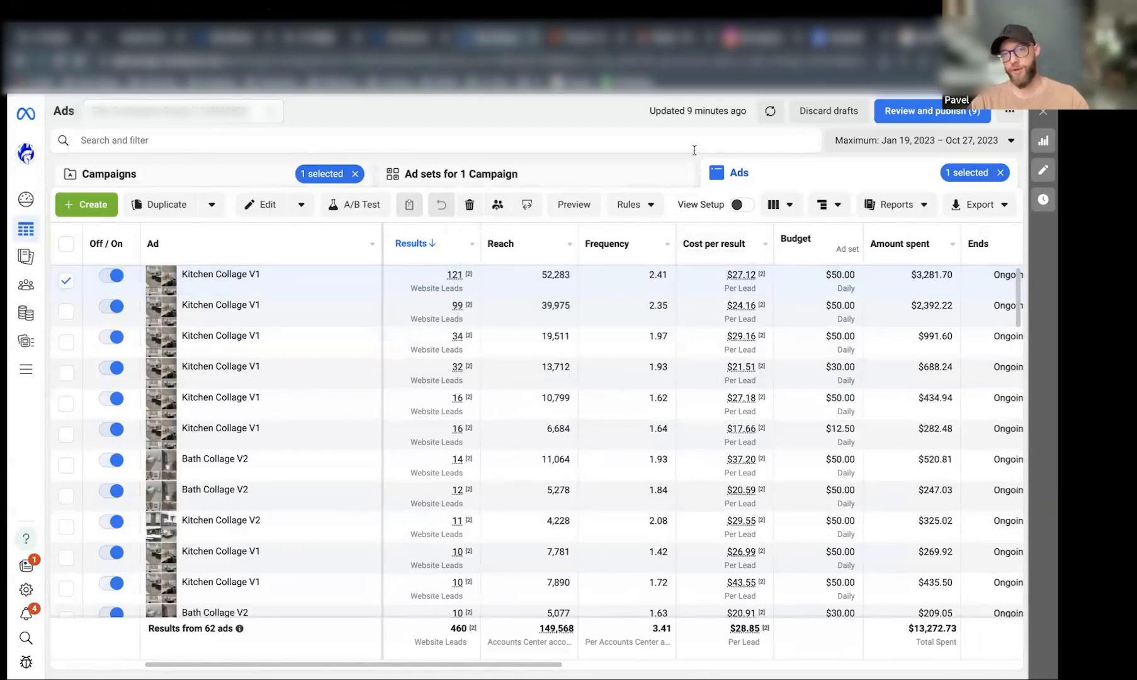
pyautogui.moveTo(743, 134)
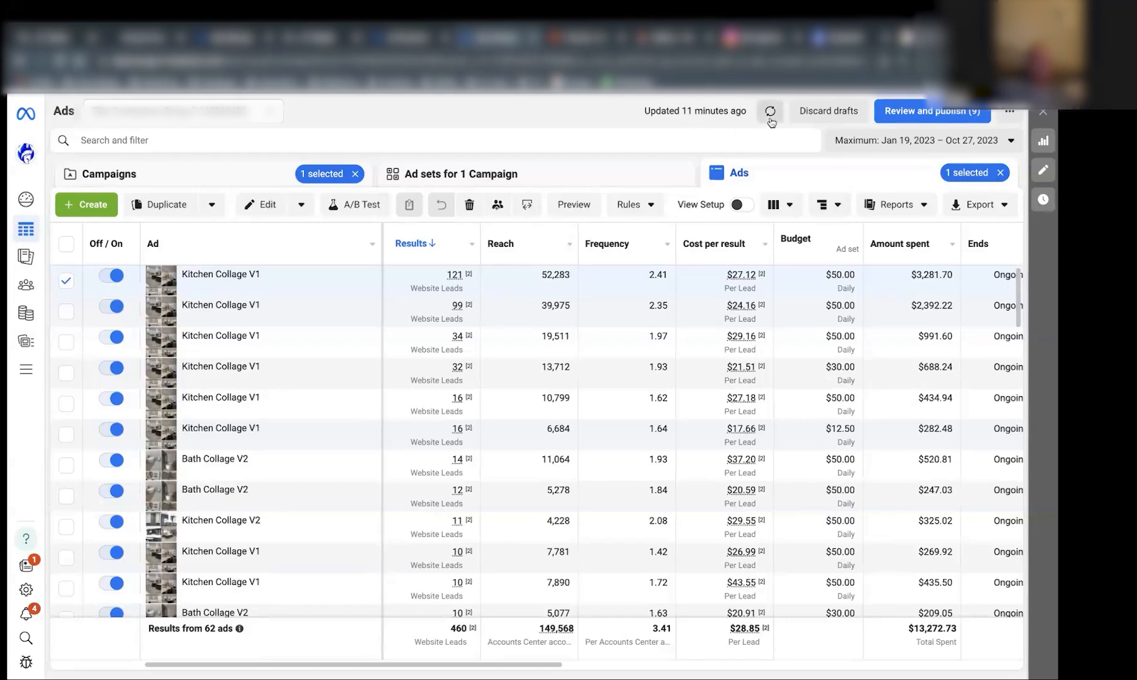
pyautogui.click(771, 111)
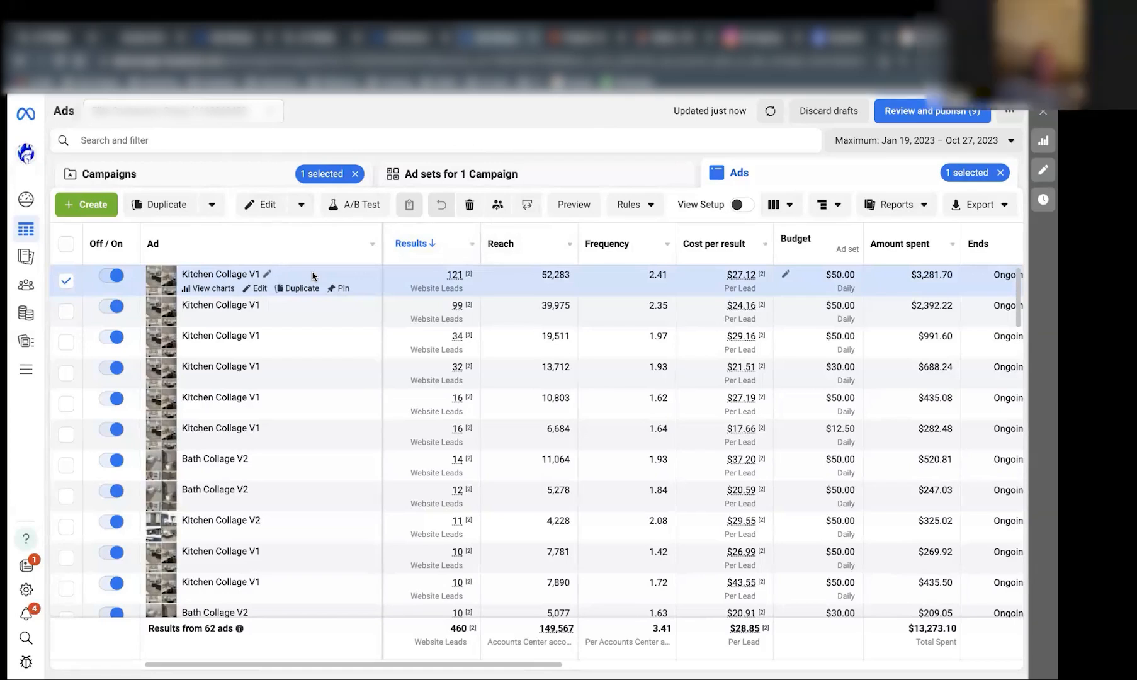
pyautogui.moveTo(317, 257)
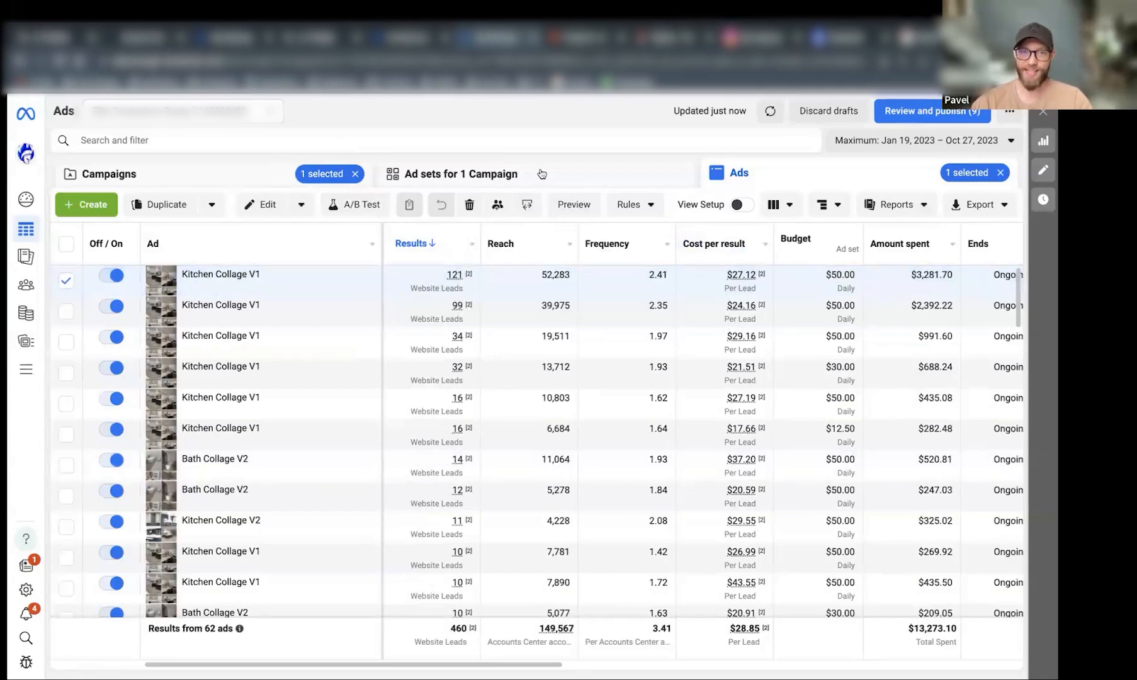
pyautogui.moveTo(511, 121)
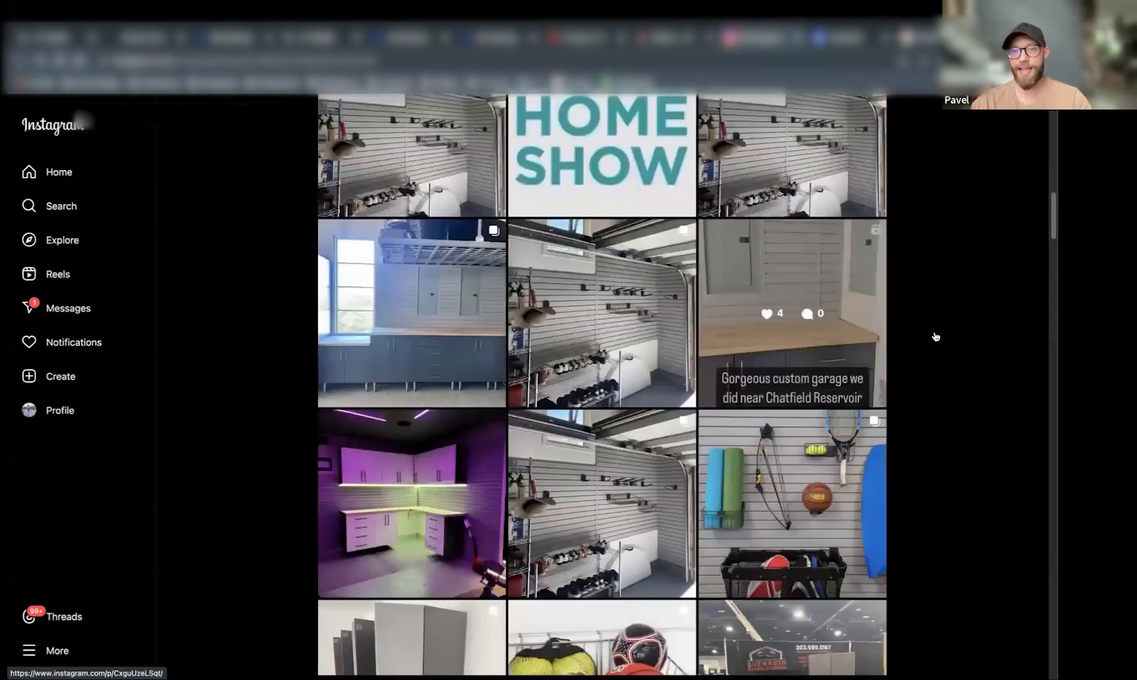
# Scroll through the garage company's cabinet, slatwall and flooring posts, returning to the profile header.
pyautogui.scroll(-3)
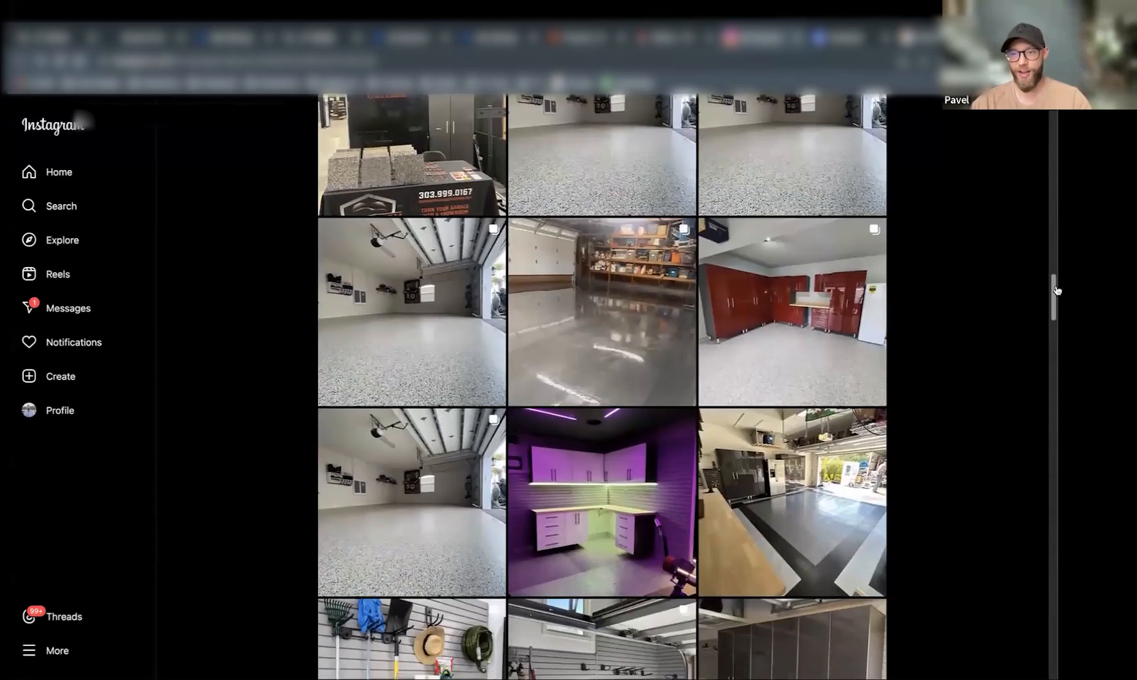
pyautogui.scroll(-3)
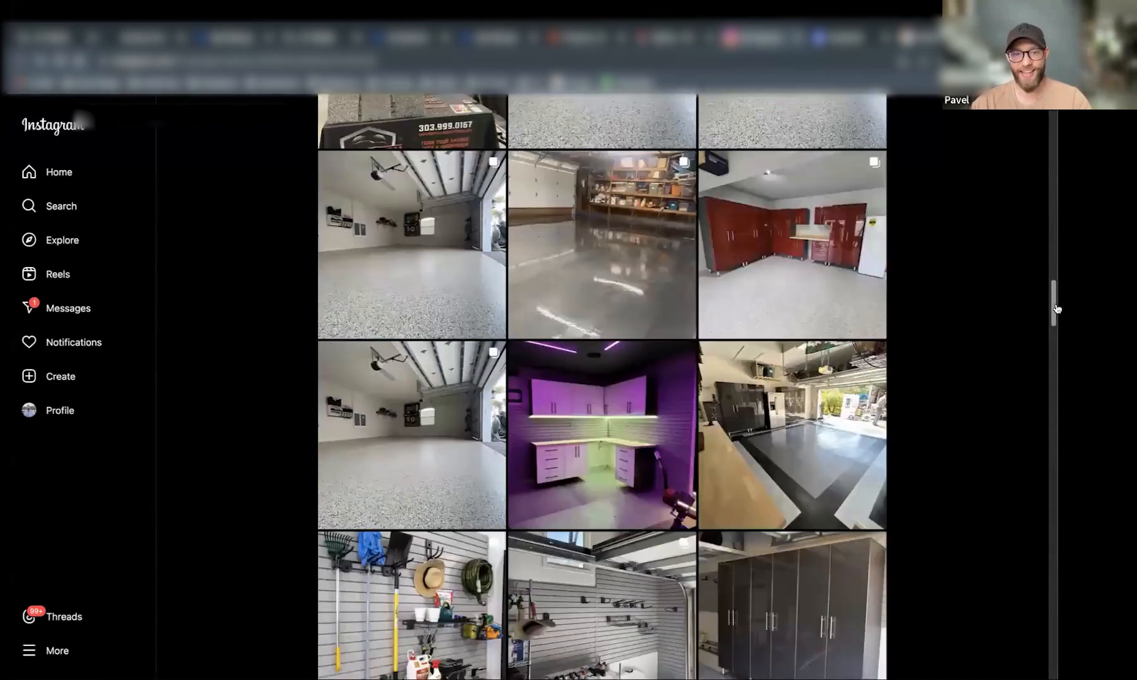
pyautogui.scroll(-3)
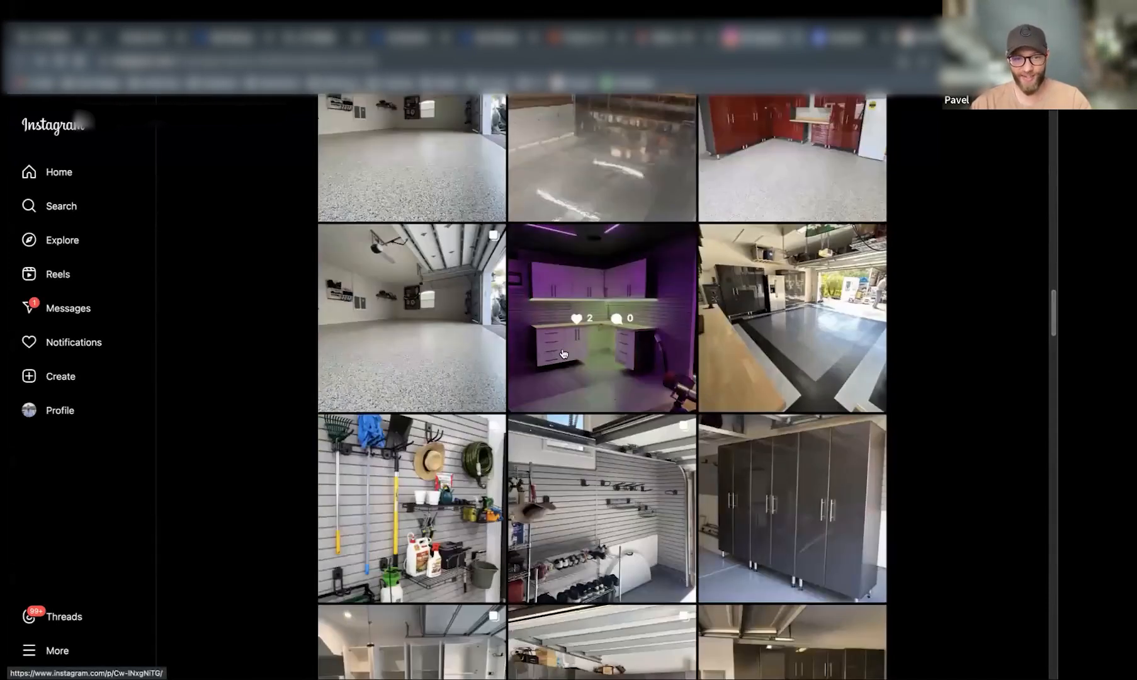
pyautogui.scroll(-3)
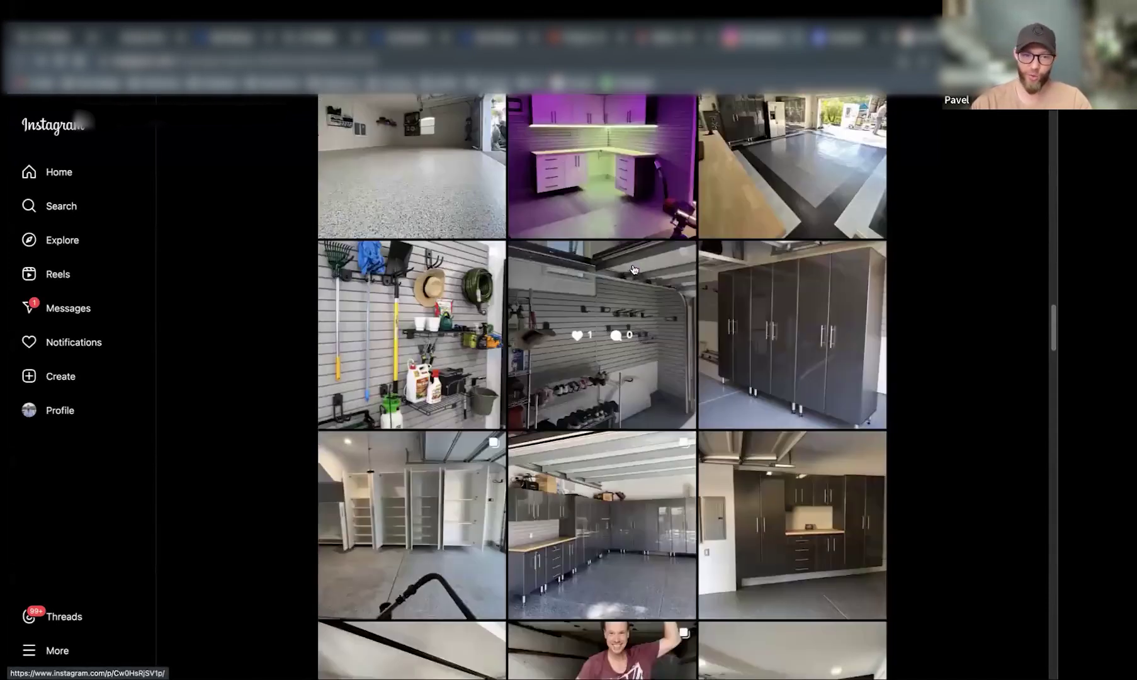
pyautogui.scroll(-3)
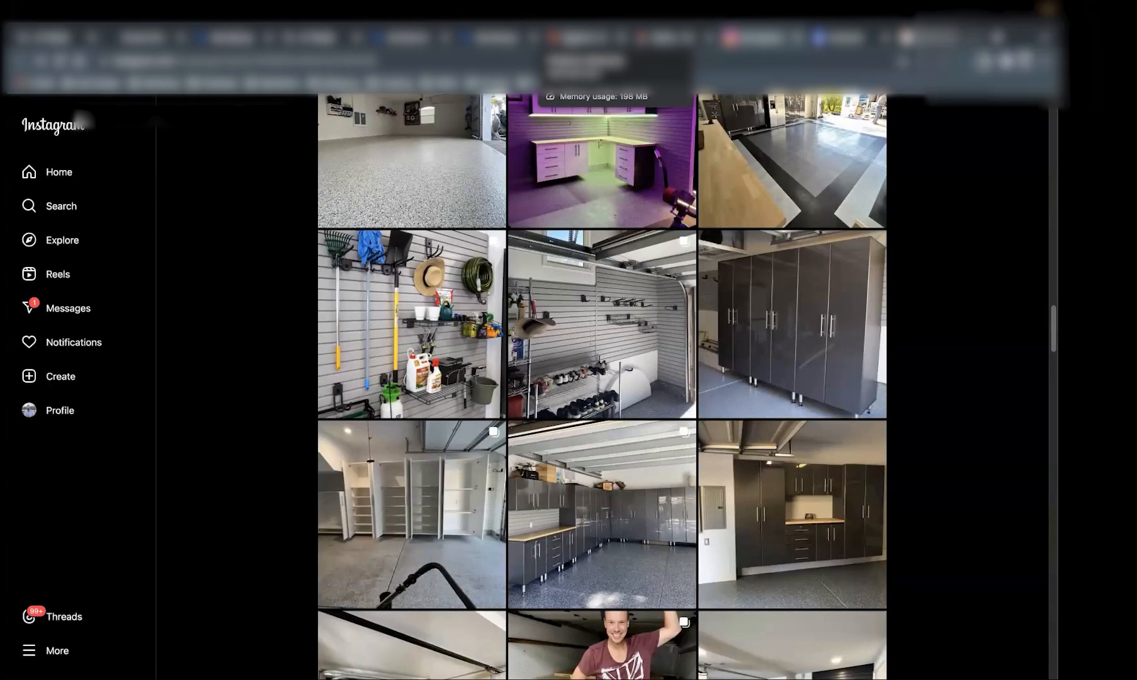
pyautogui.moveTo(854, 475)
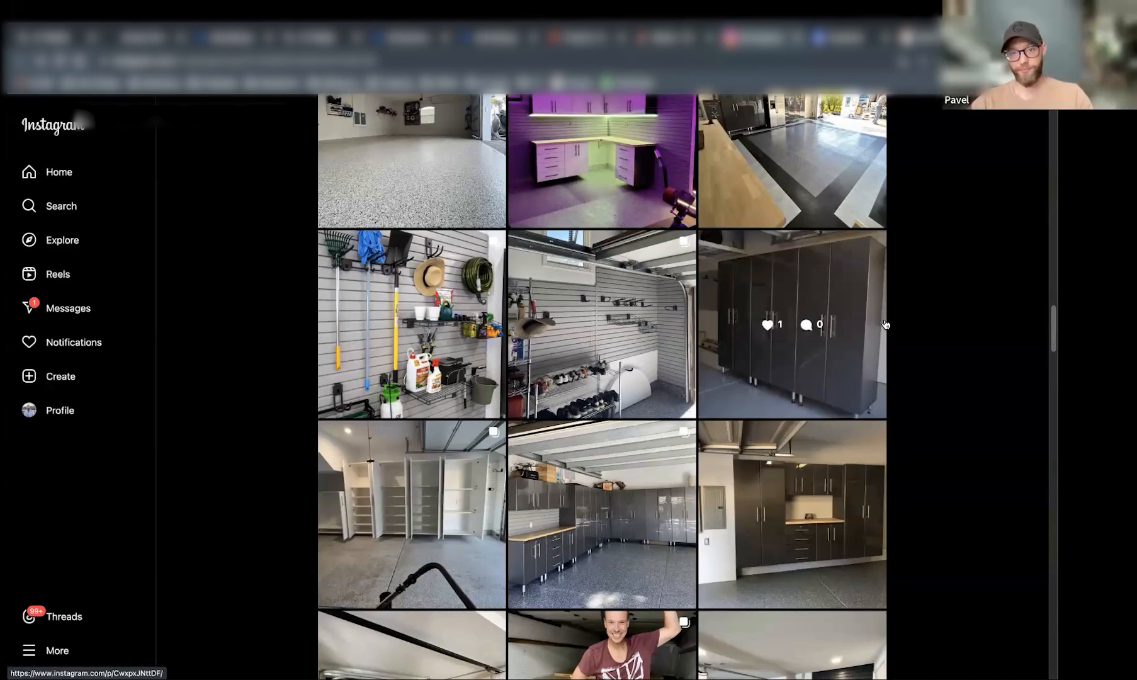
pyautogui.moveTo(1017, 380)
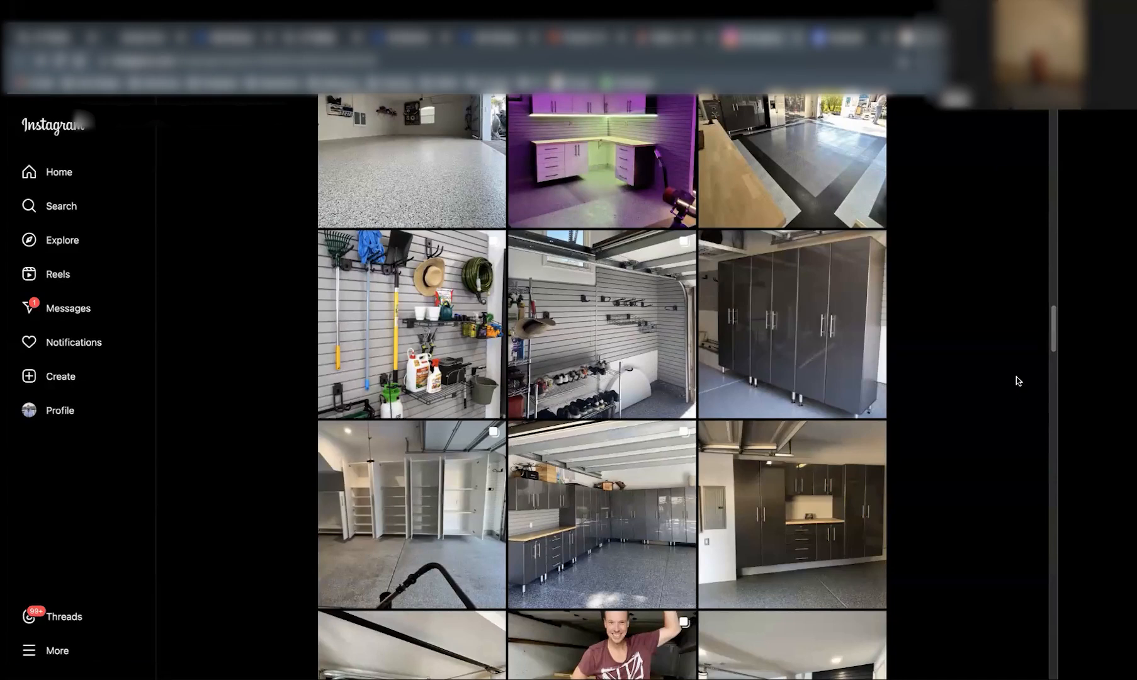
pyautogui.moveTo(971, 262)
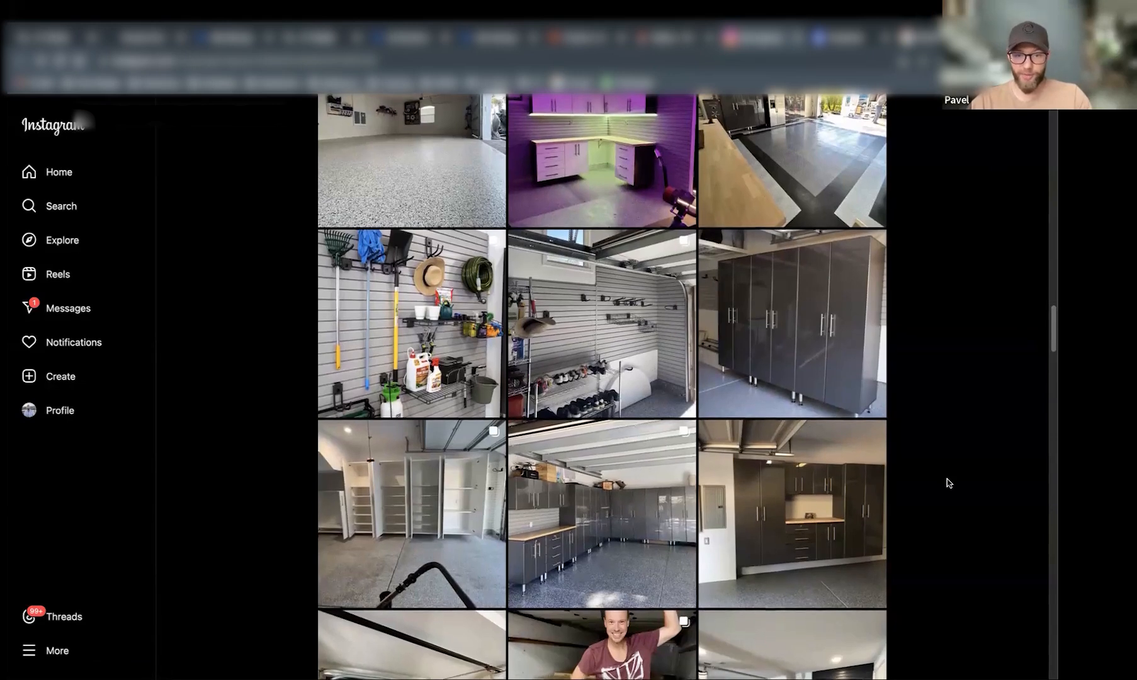
pyautogui.scroll(-3)
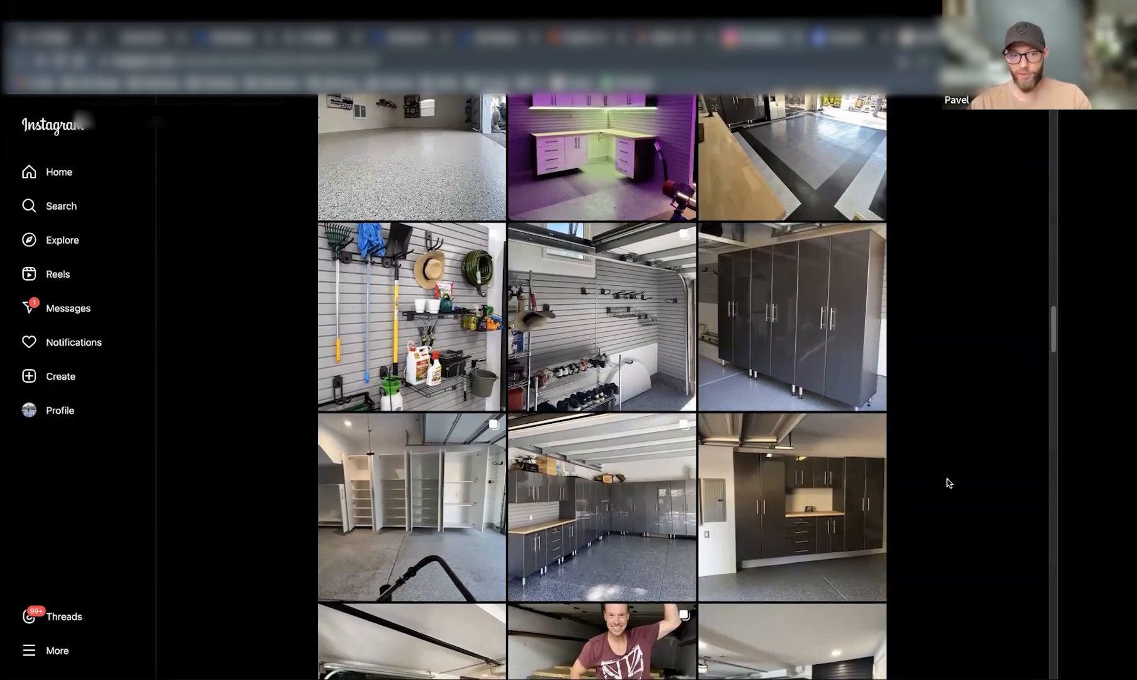
pyautogui.moveTo(1035, 404)
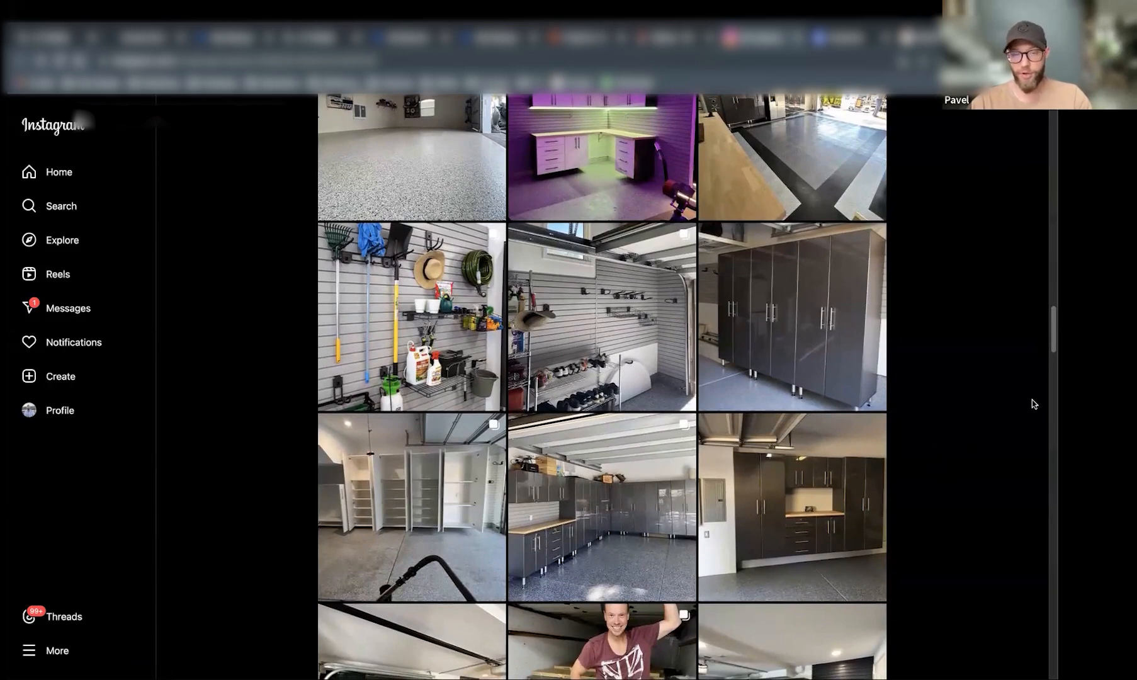
pyautogui.moveTo(1017, 392)
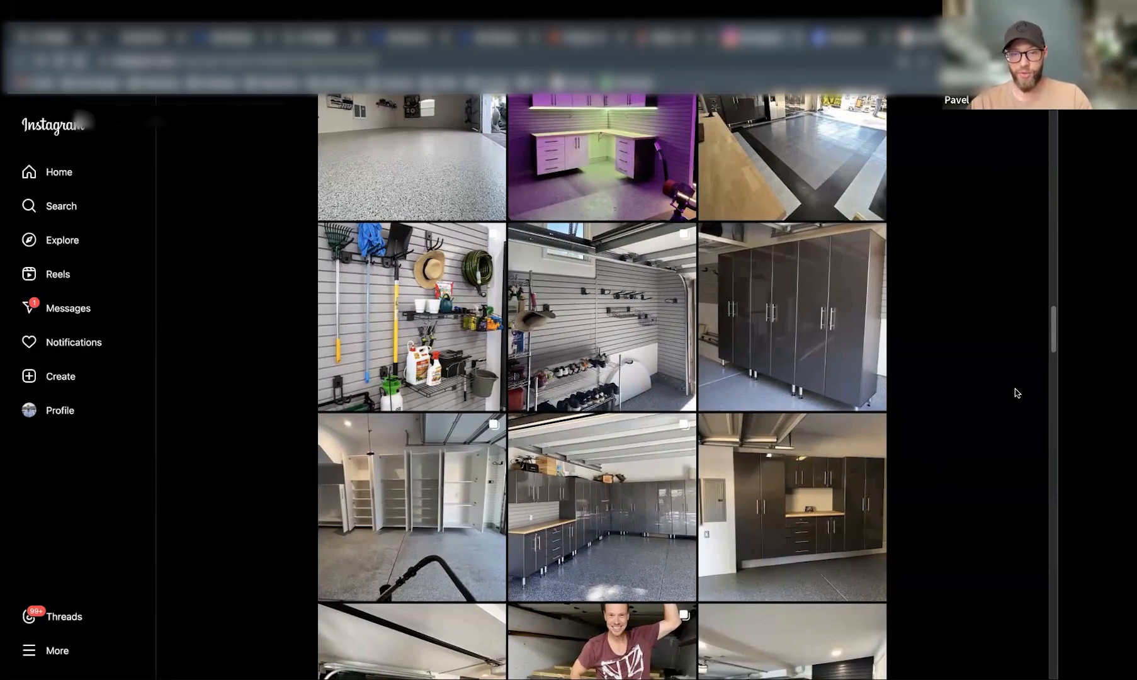
pyautogui.moveTo(1016, 381)
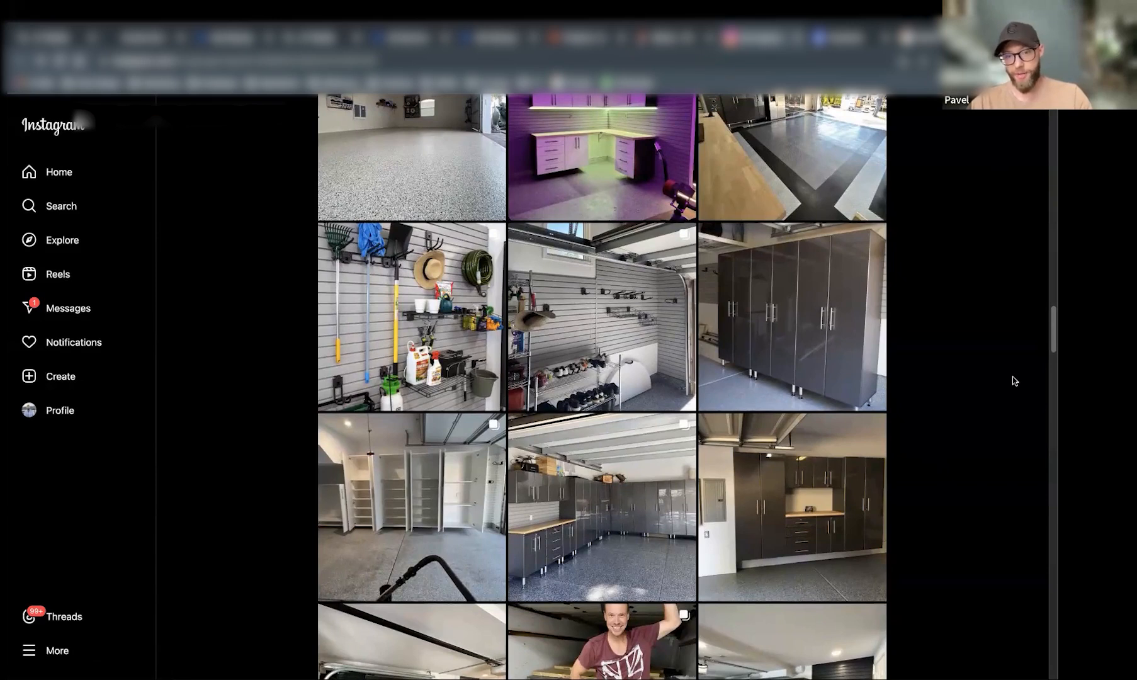
pyautogui.scroll(-3)
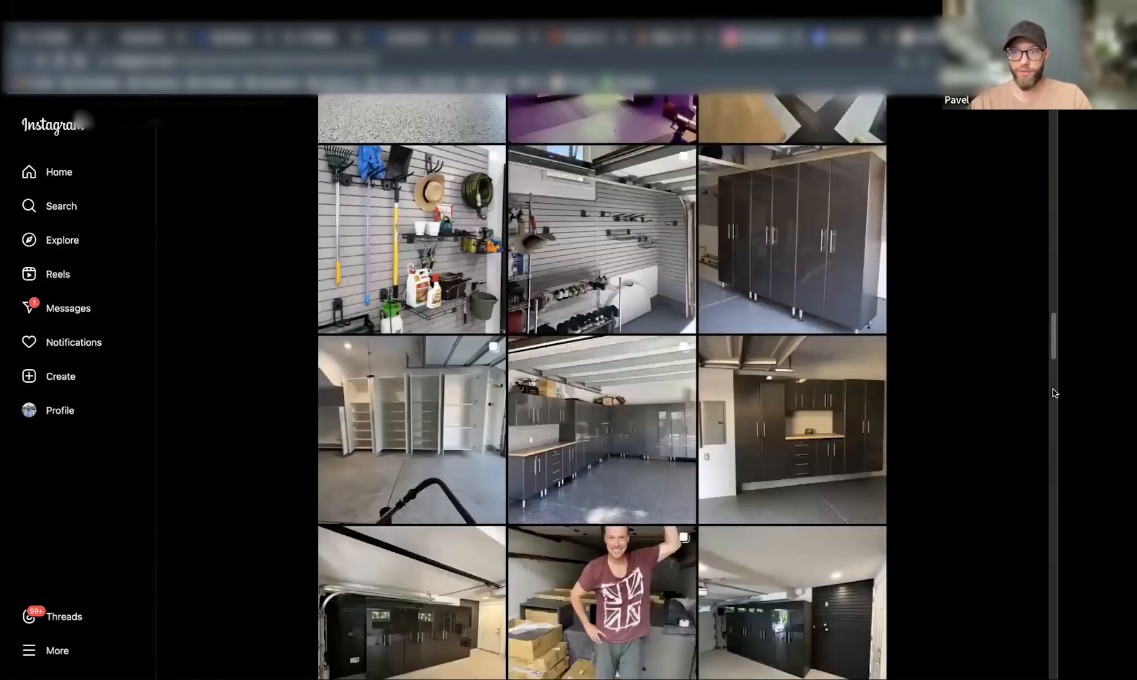
pyautogui.scroll(-3)
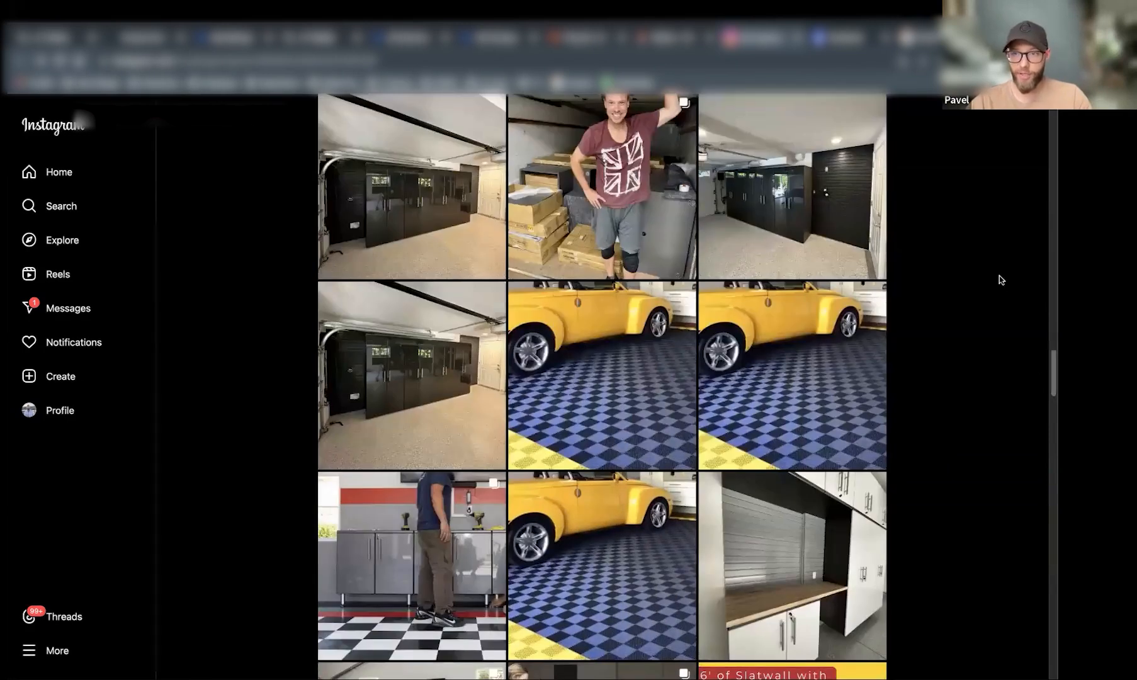
pyautogui.moveTo(917, 286)
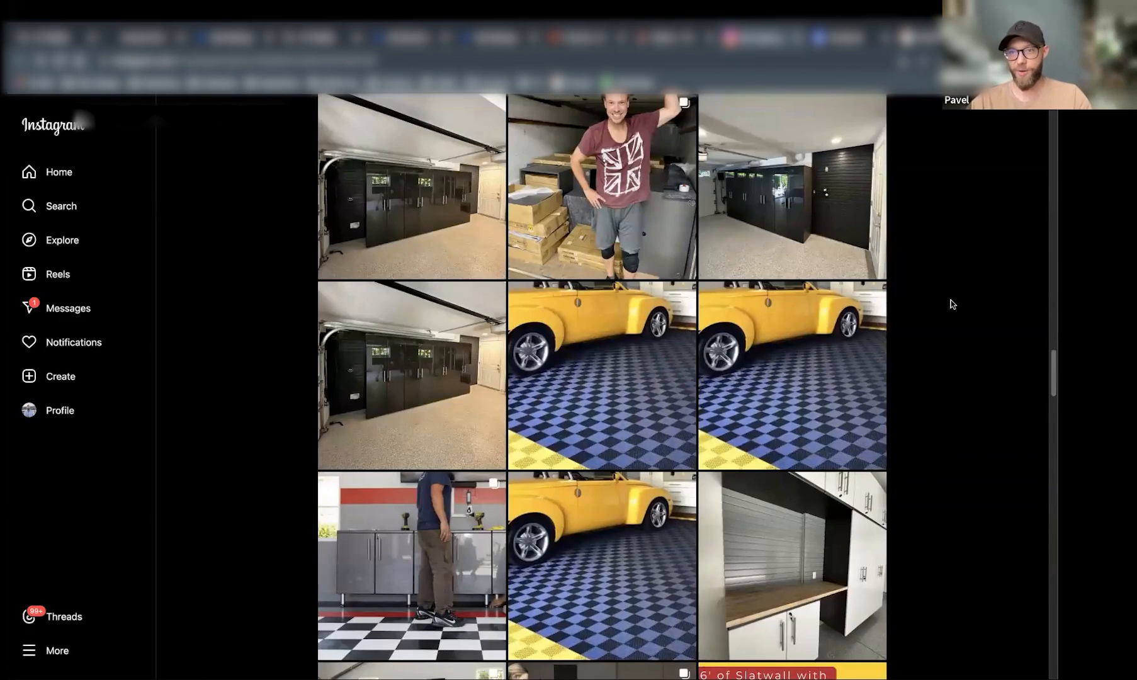
pyautogui.scroll(-3)
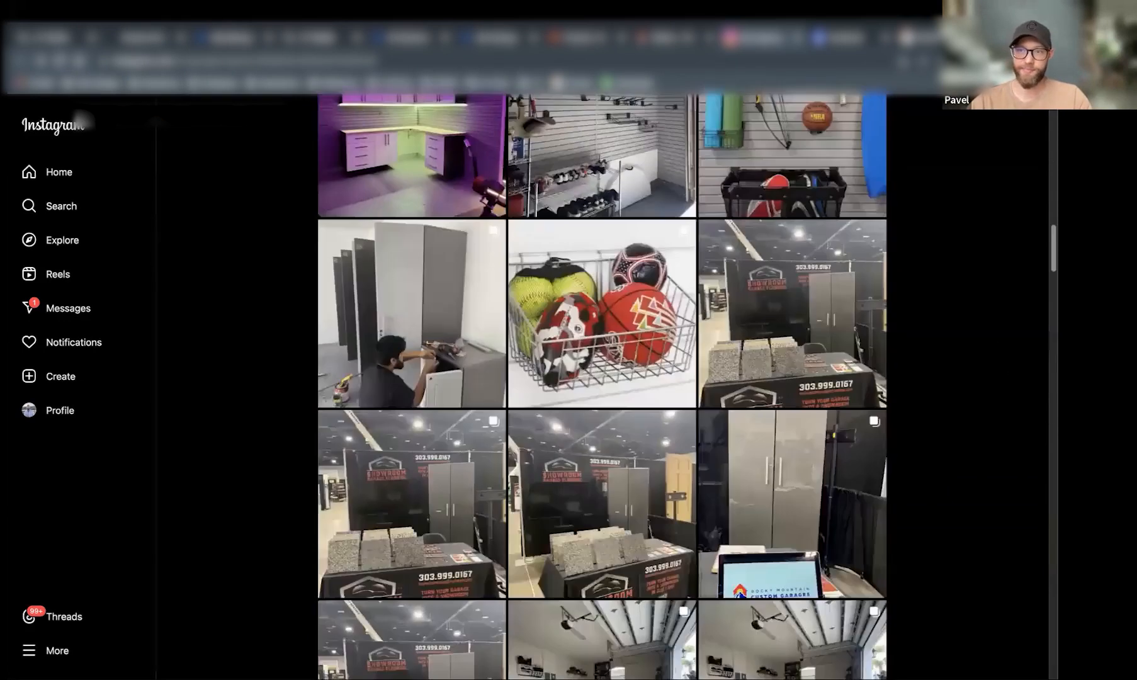
pyautogui.scroll(3)
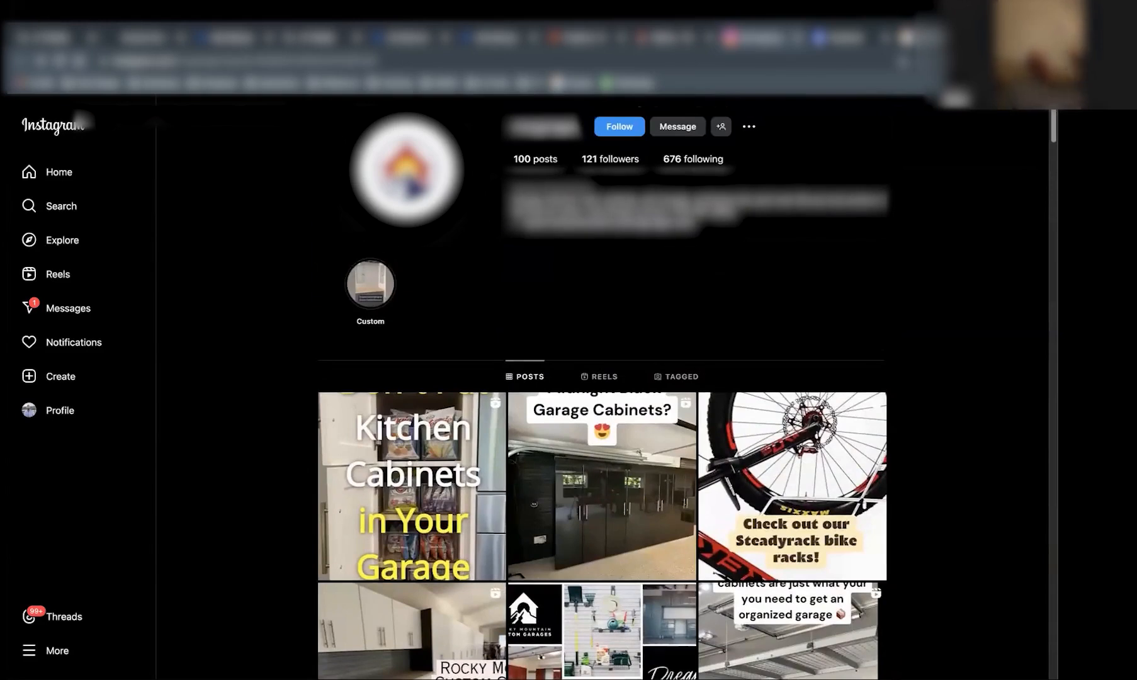
pyautogui.moveTo(984, 176)
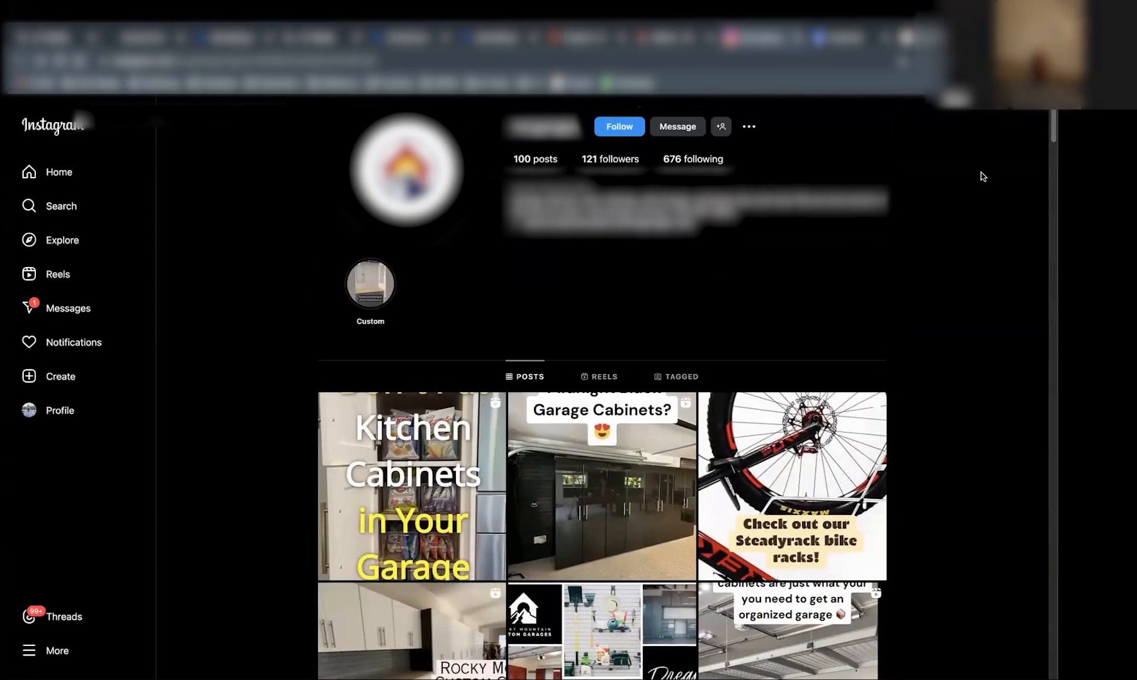
pyautogui.moveTo(837, 136)
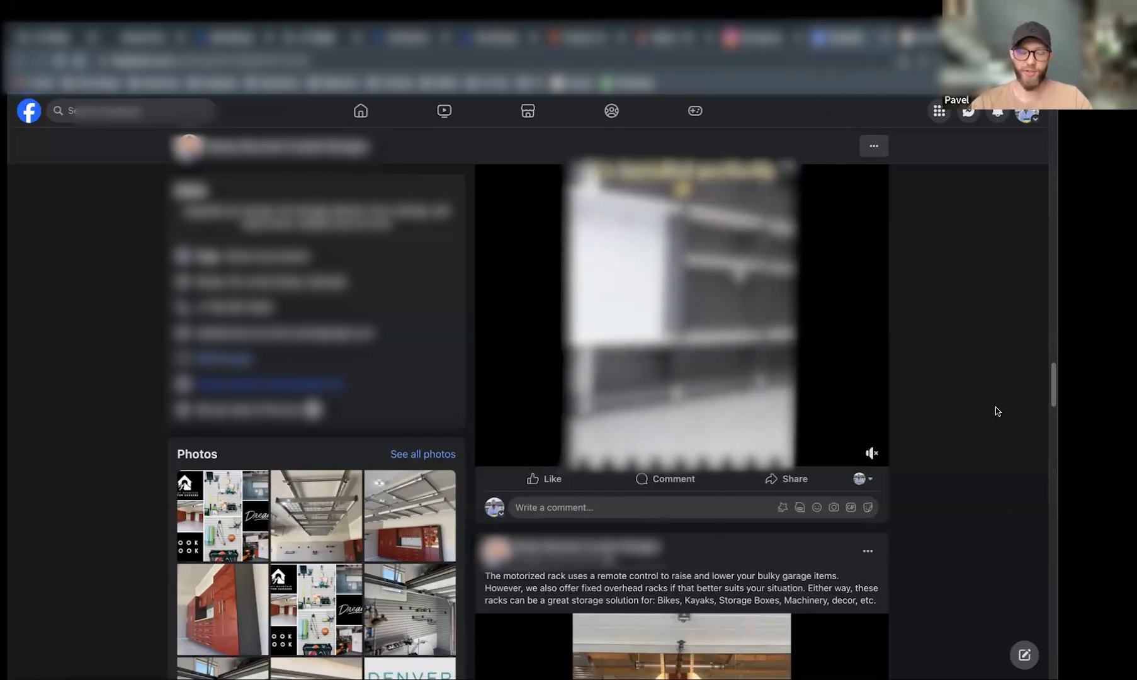
pyautogui.moveTo(985, 370)
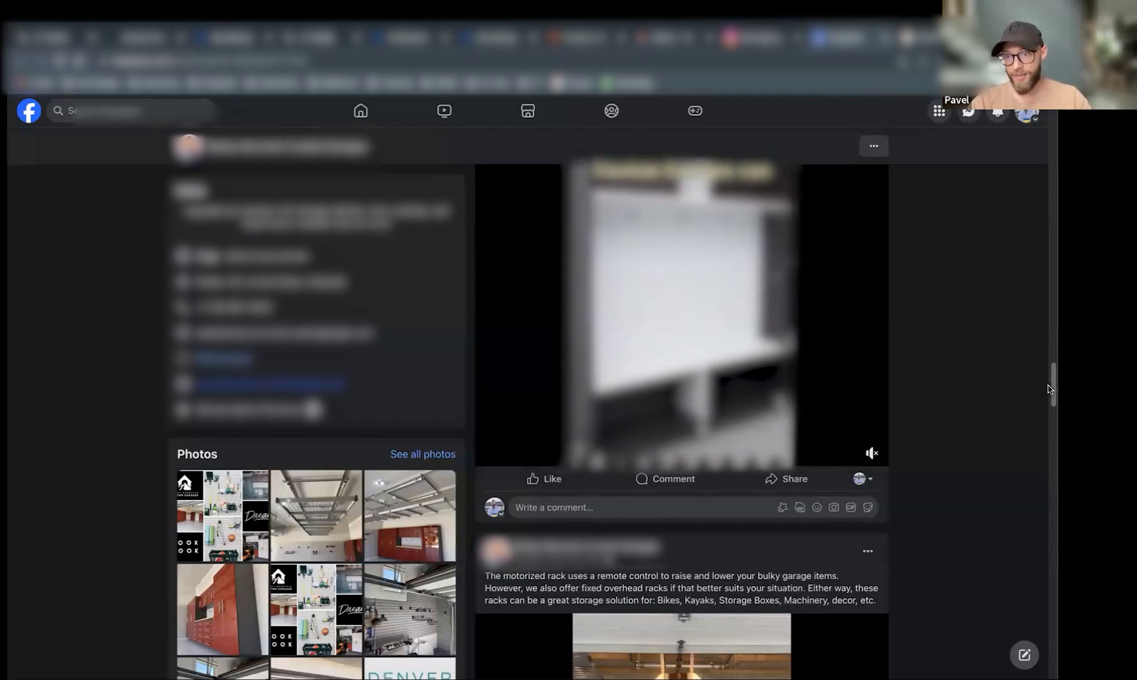
# Scroll the garage company's Facebook page down to its garage storage video post.
pyautogui.scroll(-3)
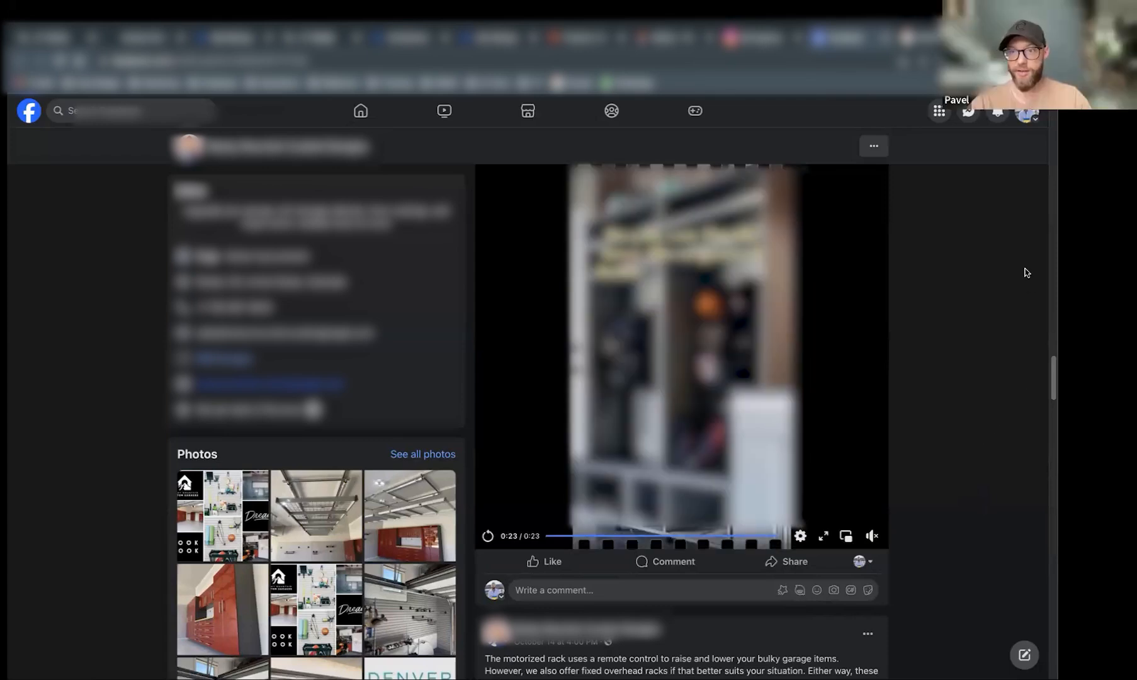
pyautogui.moveTo(1015, 218)
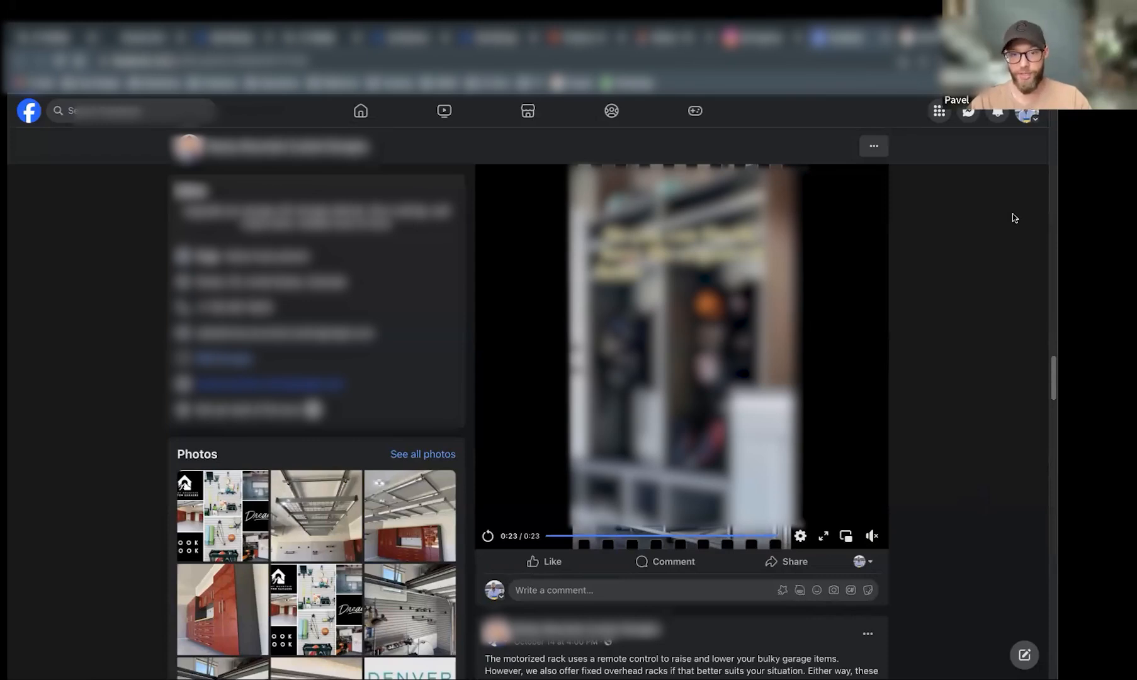
pyautogui.moveTo(1059, 387)
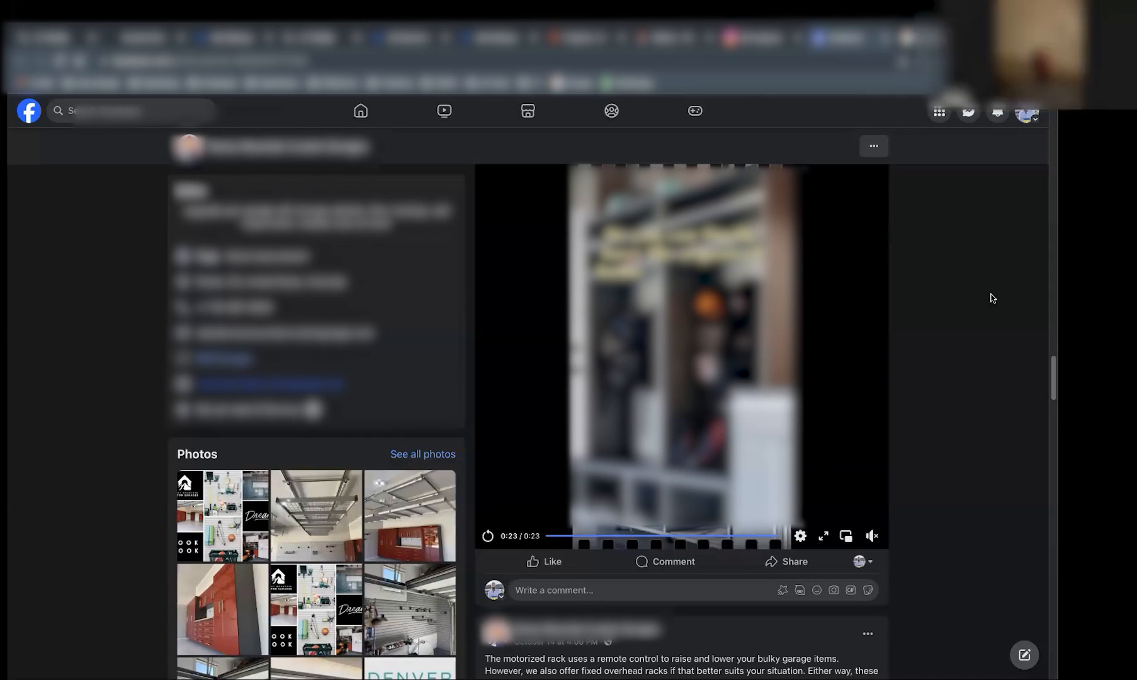
pyautogui.moveTo(950, 123)
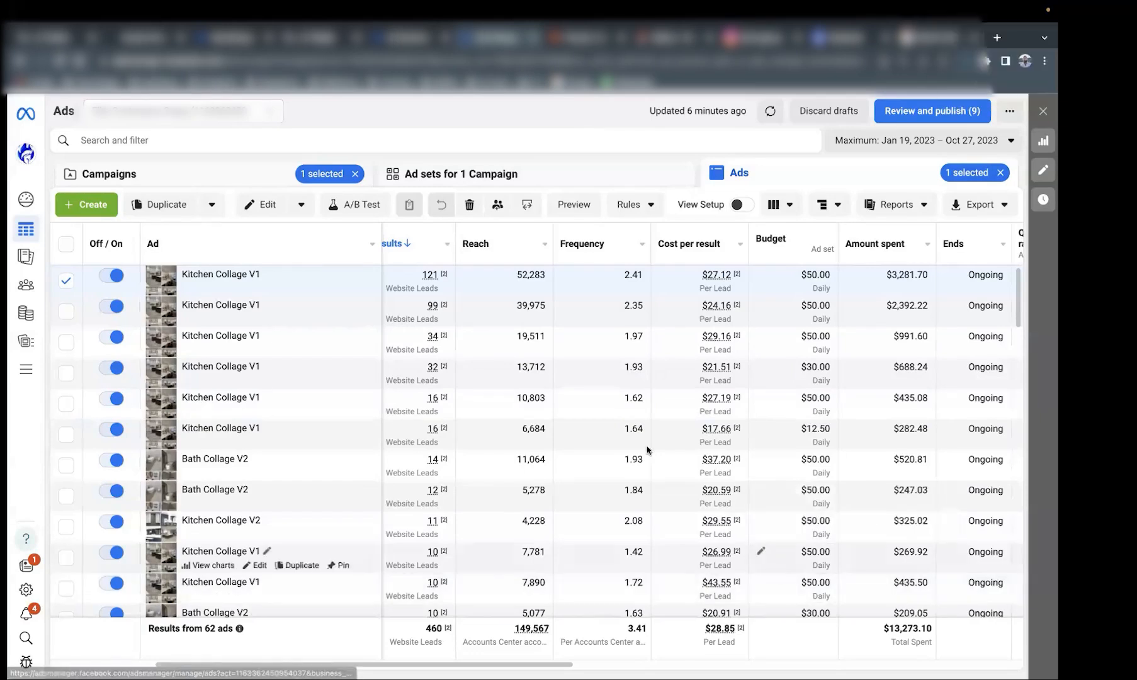
pyautogui.moveTo(576, 136)
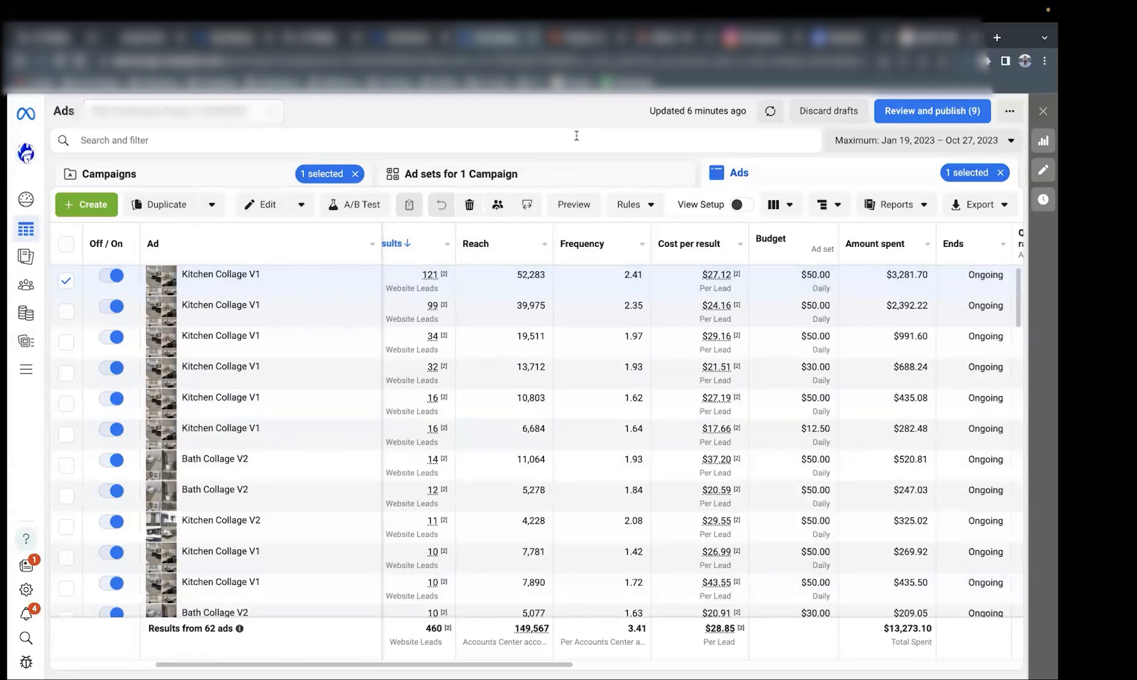